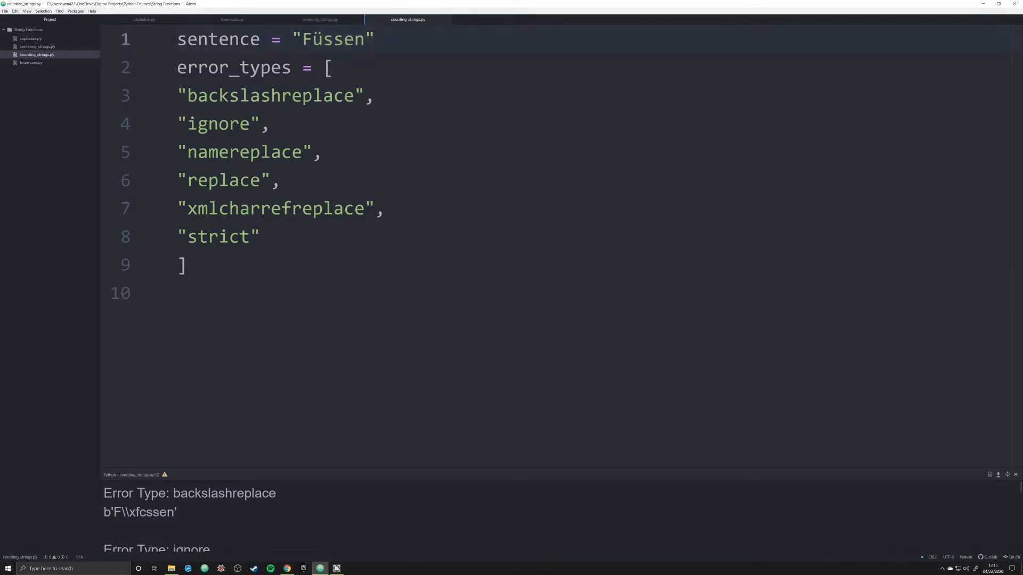
# Point out the ü in "Füssen" and position the caret on the empty line for the encode statement.
pyautogui.click(312, 40)
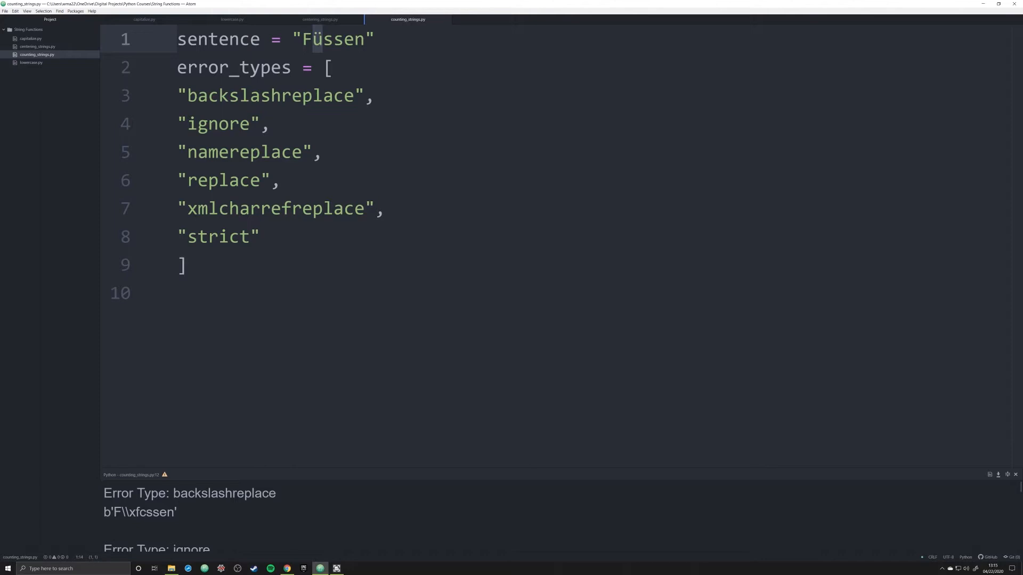
pyautogui.click(312, 39)
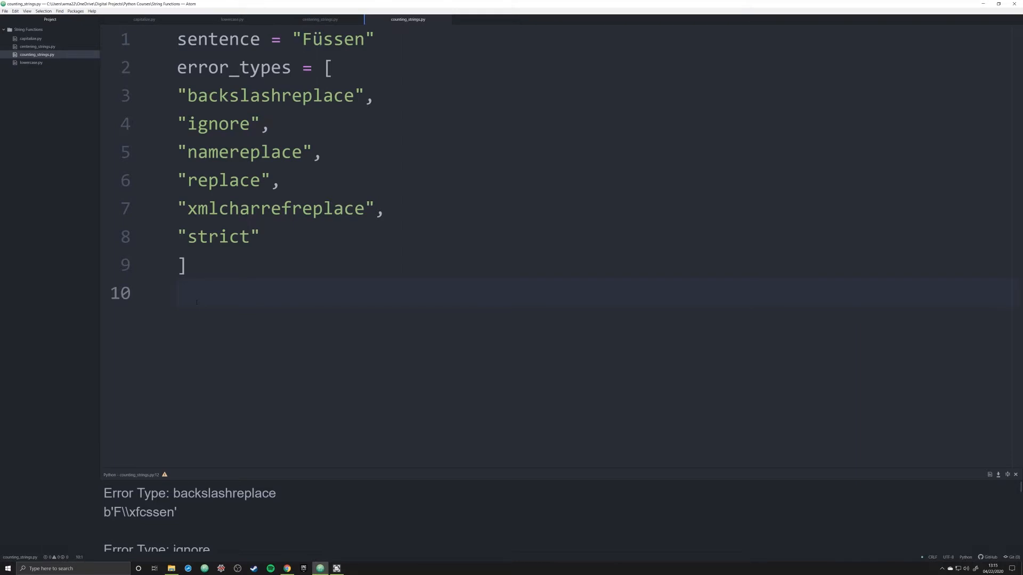
pyautogui.click(196, 292)
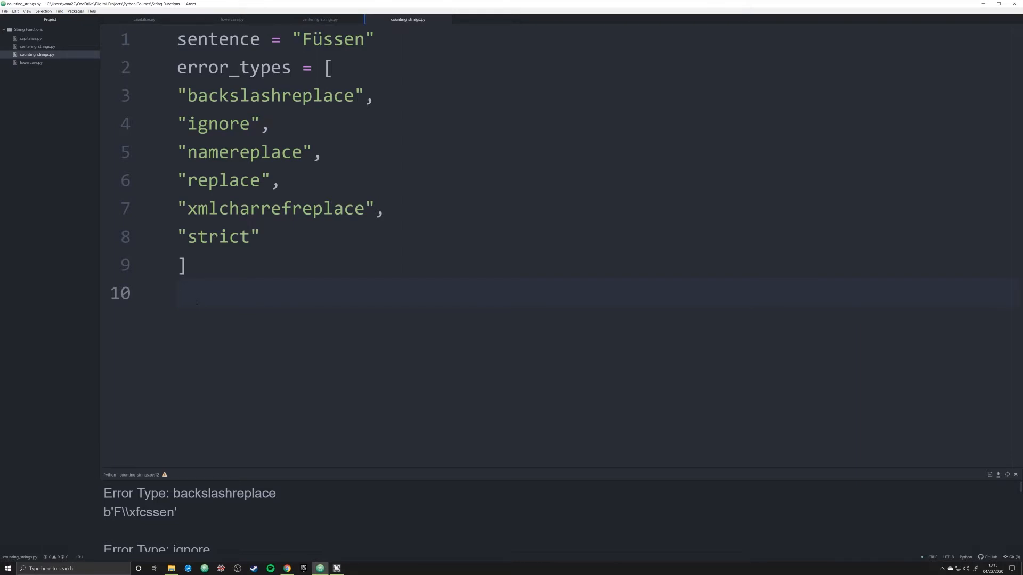
pyautogui.click(196, 293)
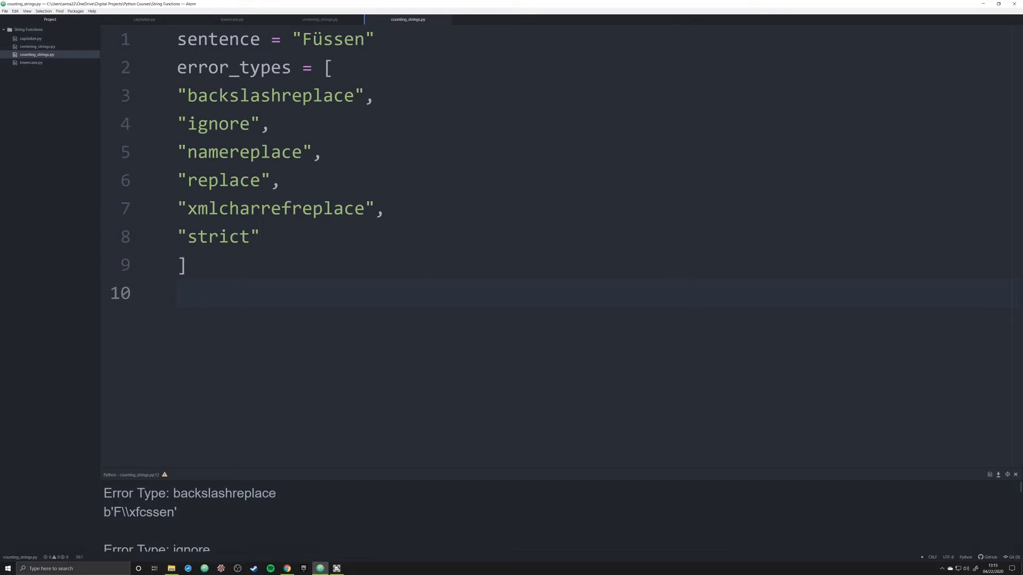
pyautogui.click(319, 39)
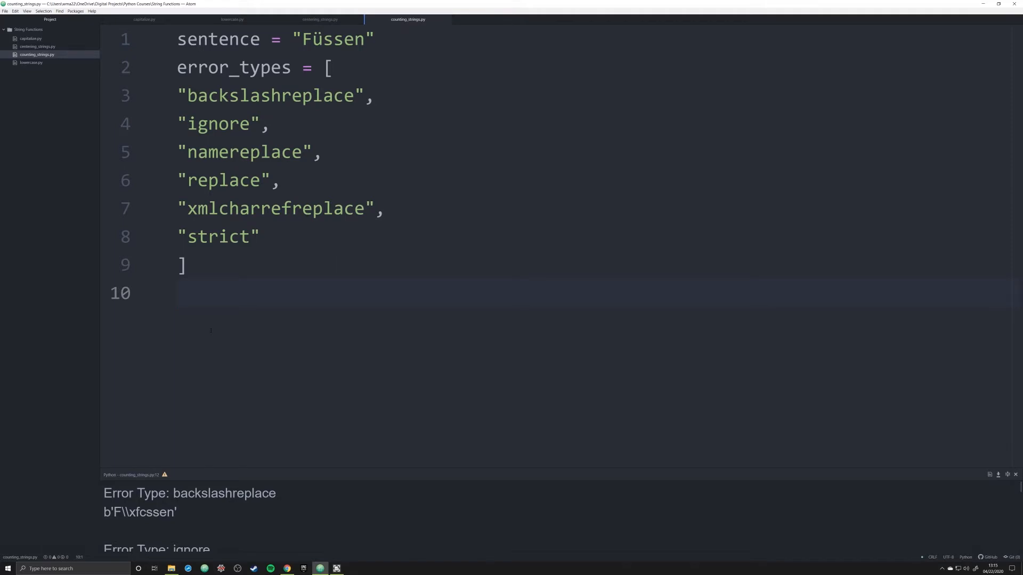
# Write new_s = sentence.encode(encoding="ascii", errors="ignore") and print(new_s), giving b'Fssen'.
pyautogui.write('encode()')
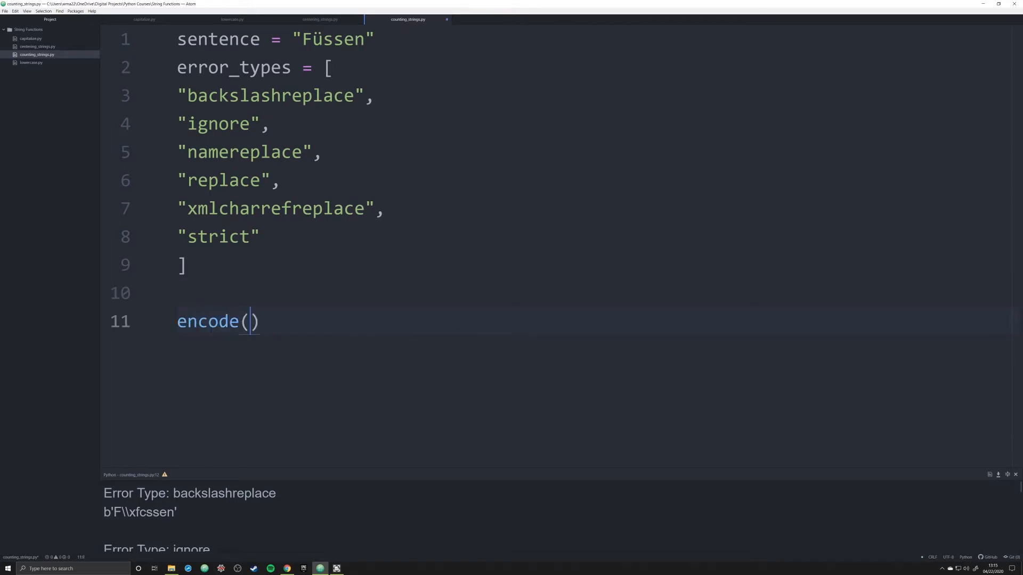
pyautogui.write('enoc')
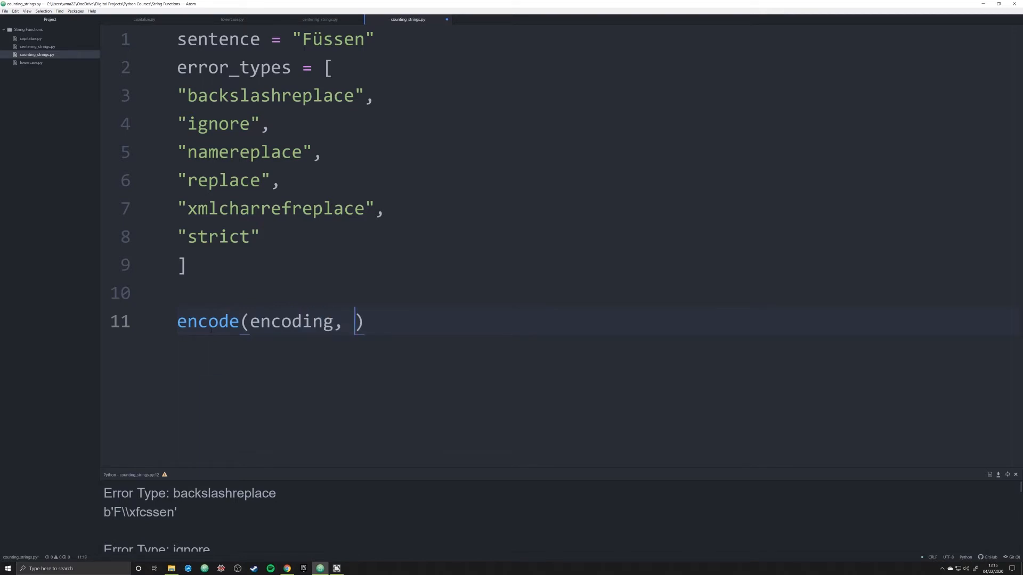
pyautogui.write('e')
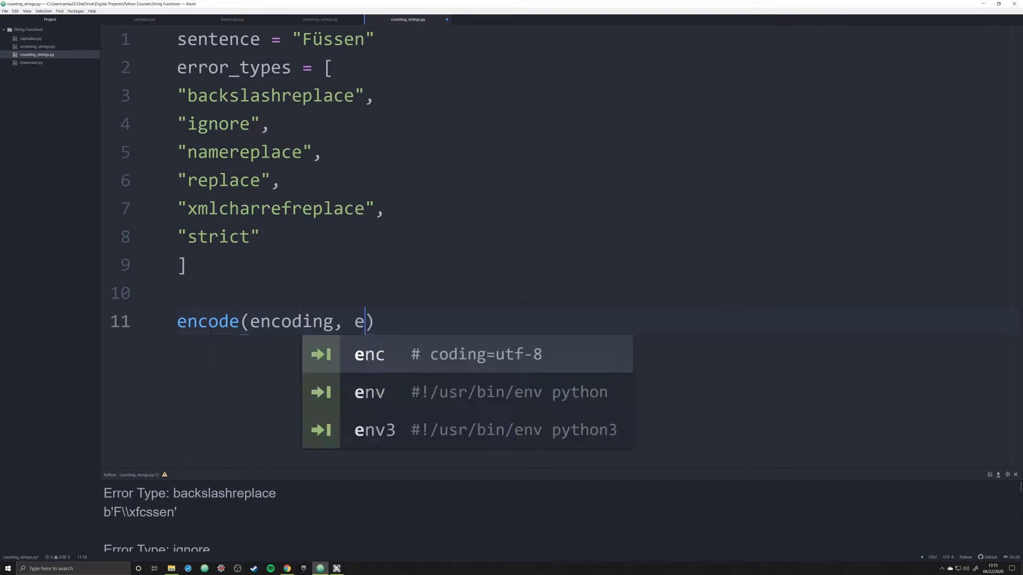
pyautogui.write('rrors')
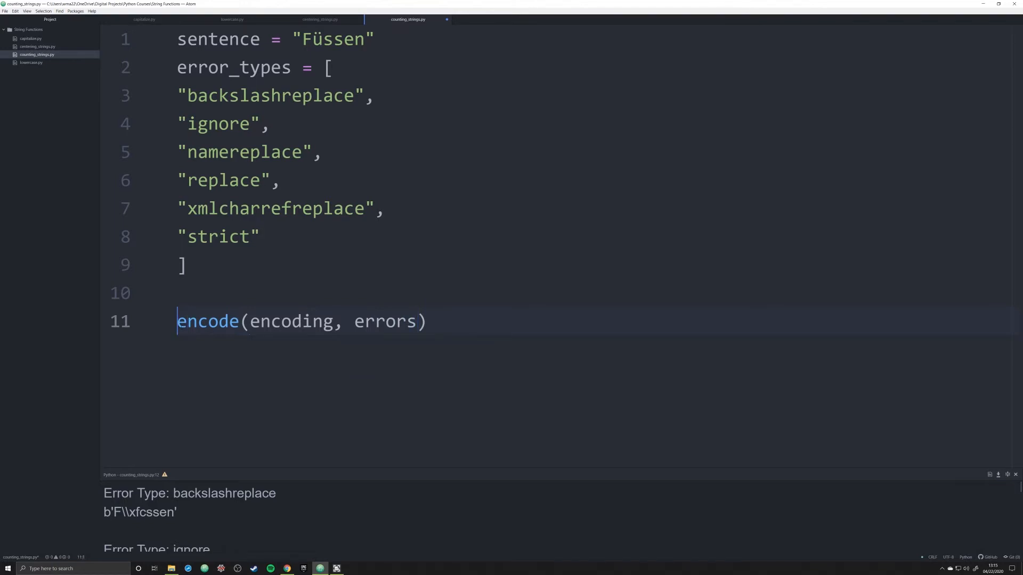
pyautogui.write('new_s = sentence.')
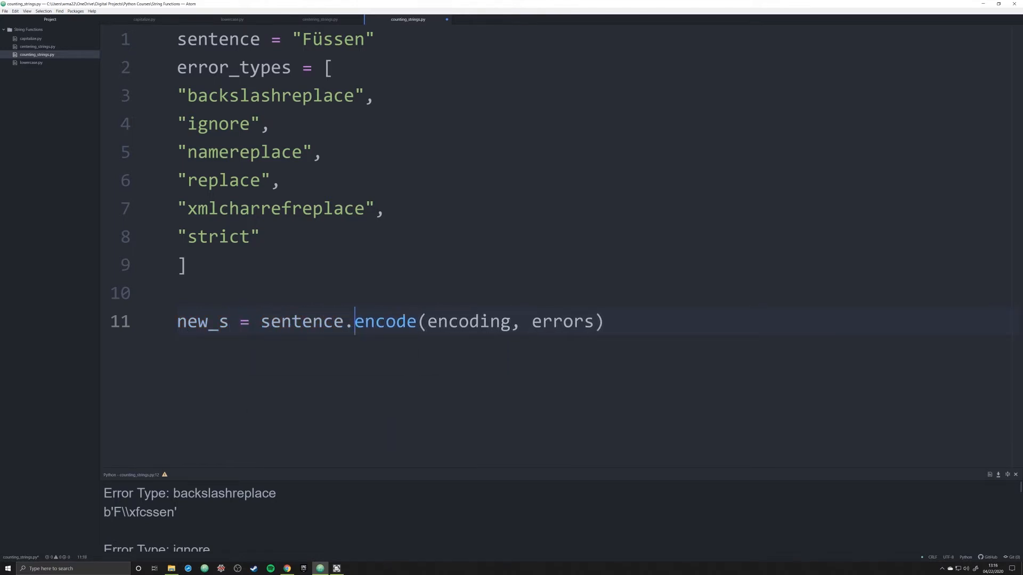
pyautogui.write('=a')
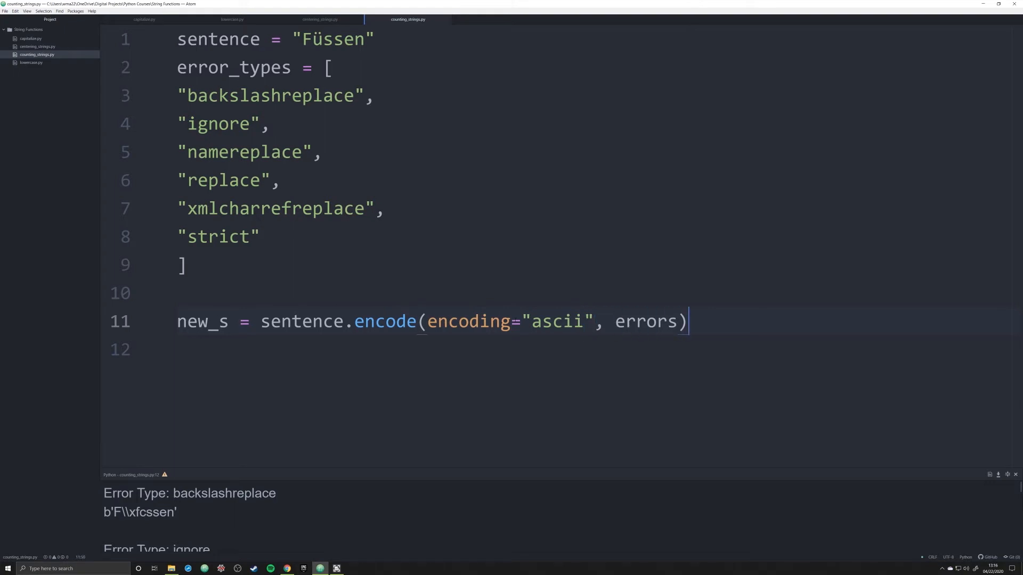
pyautogui.write('=')
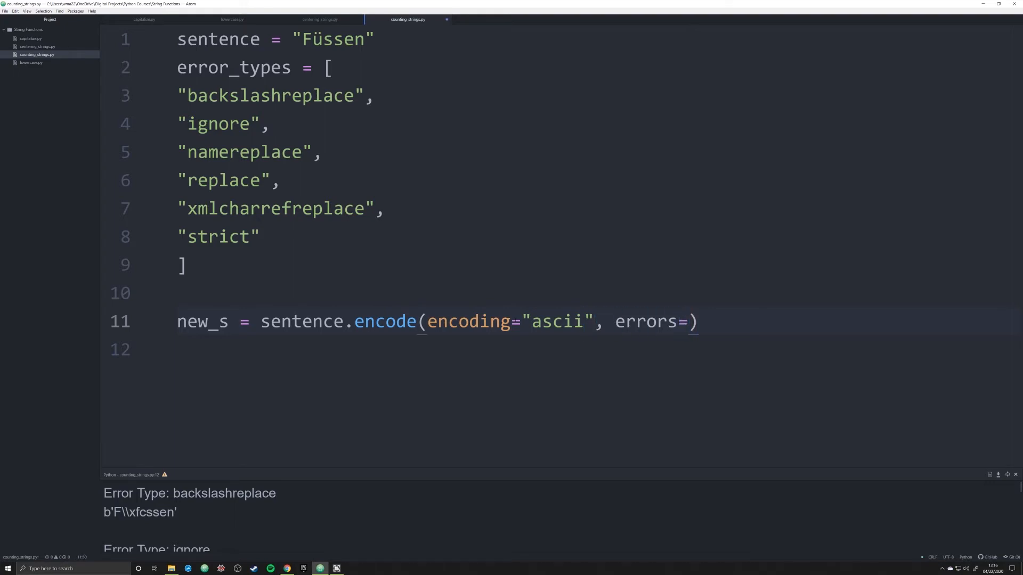
pyautogui.click(691, 320)
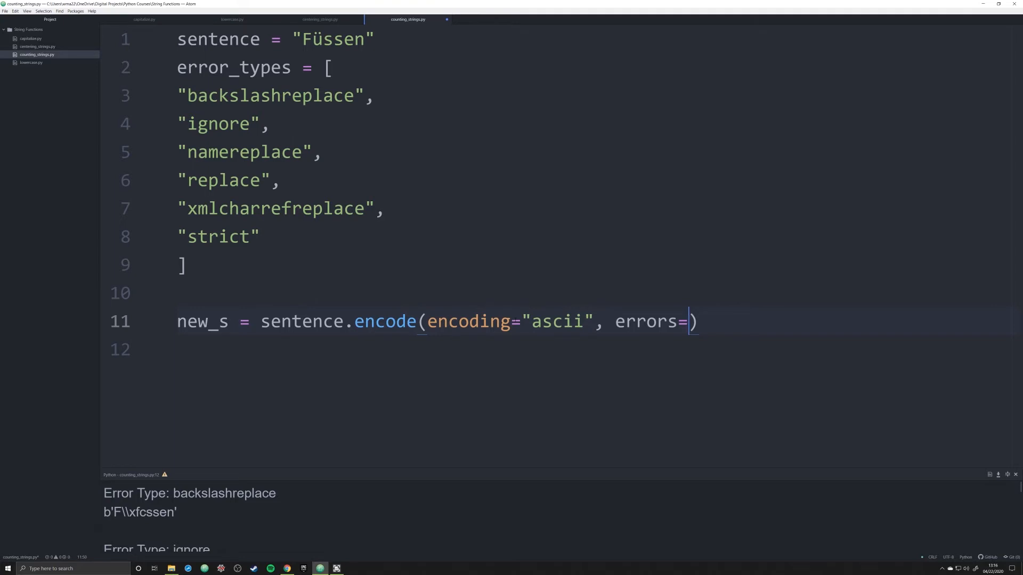
pyautogui.write('"ignore"')
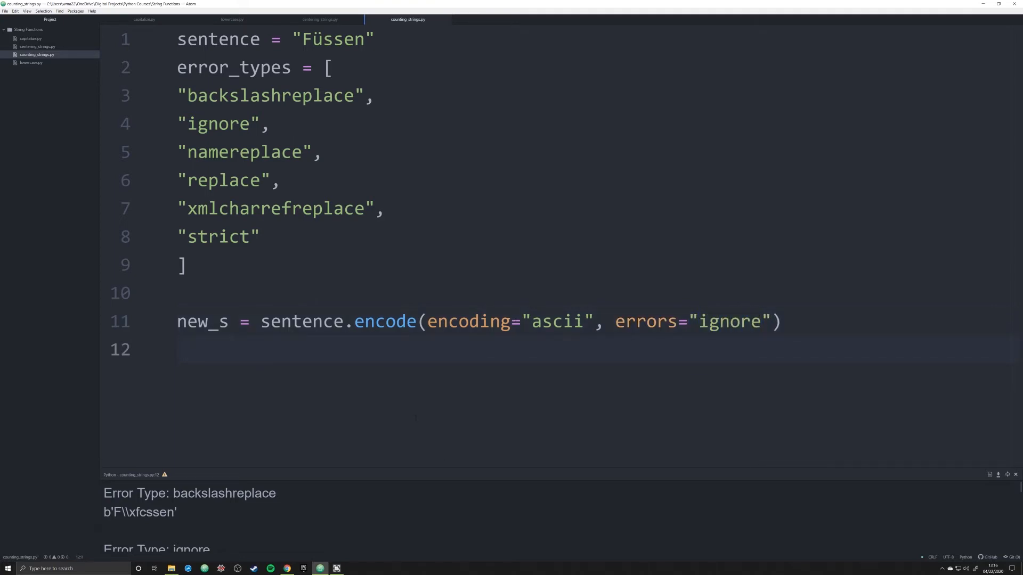
pyautogui.write('print (new_s')
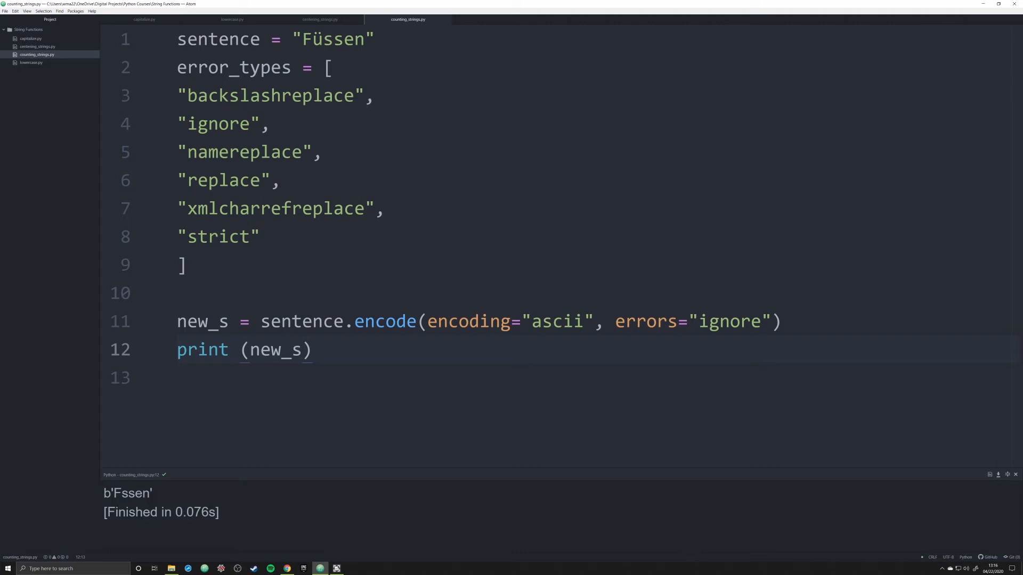
# Change the errors handler to backslashreplace so the run prints b'F\xfcssen'.
pyautogui.write('backslashreplace')
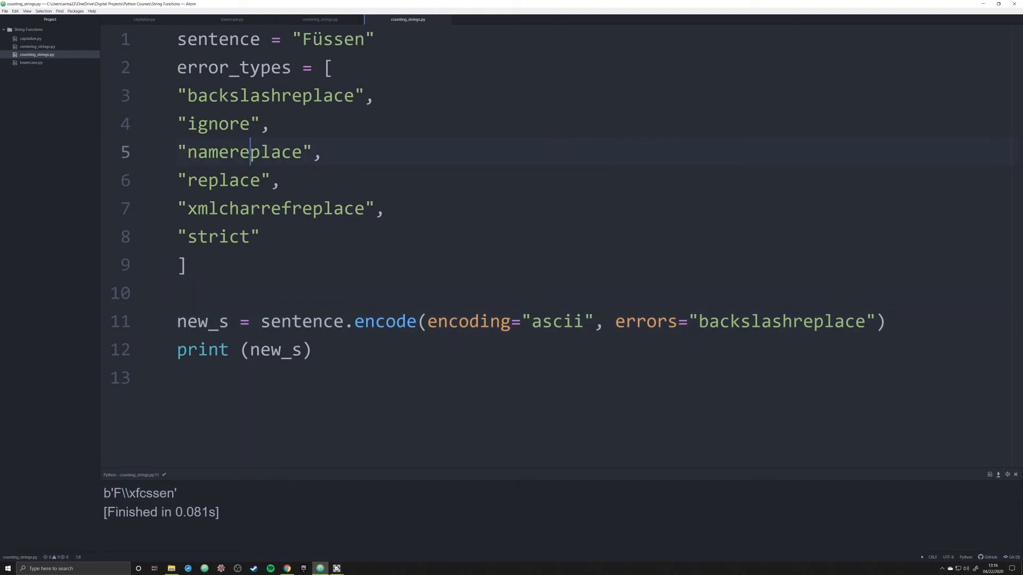
# Switch the handler to xmlcharrefreplace and check the &#252; reference in the output.
pyautogui.doubleClick(245, 152)
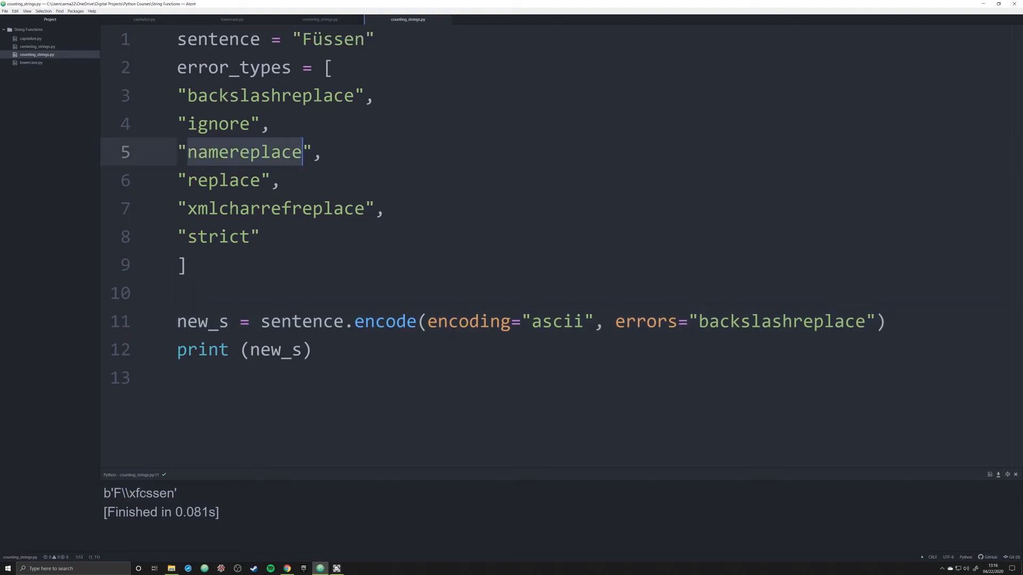
pyautogui.write('xmlcharrefreplace')
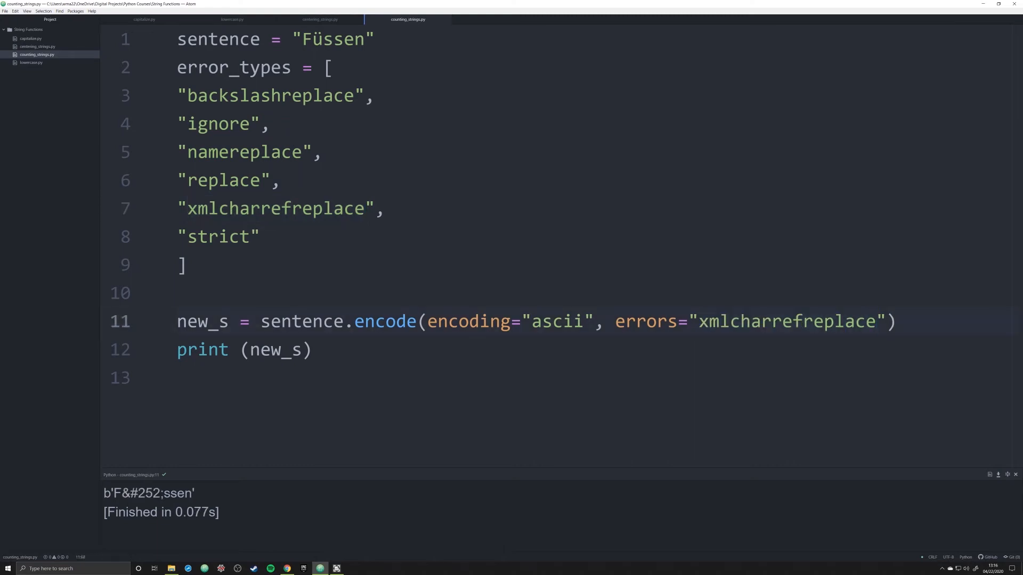
pyautogui.doubleClick(141, 493)
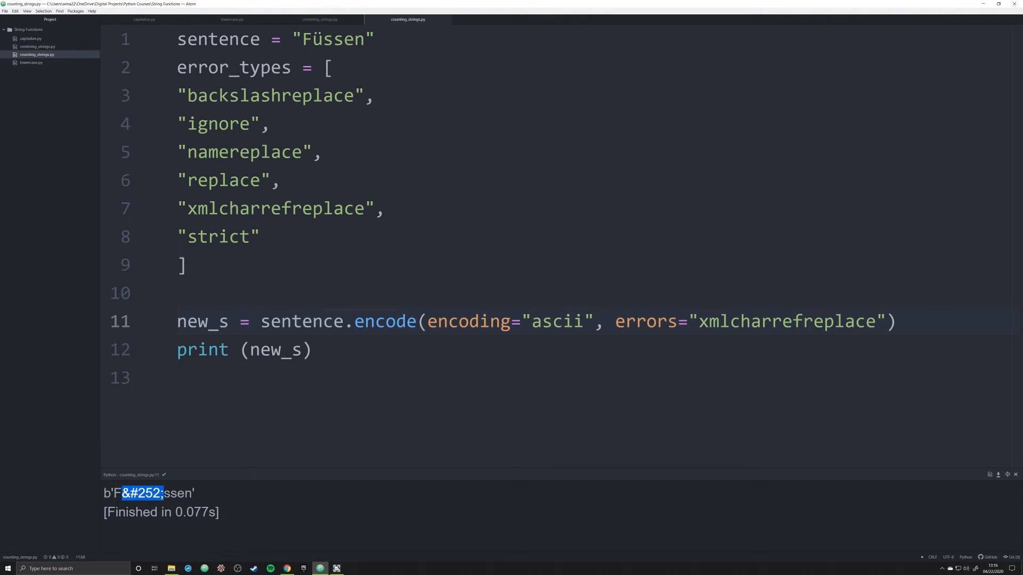
# Switch the handler to replace and rerun to compare the encoded output.
pyautogui.doubleClick(222, 180)
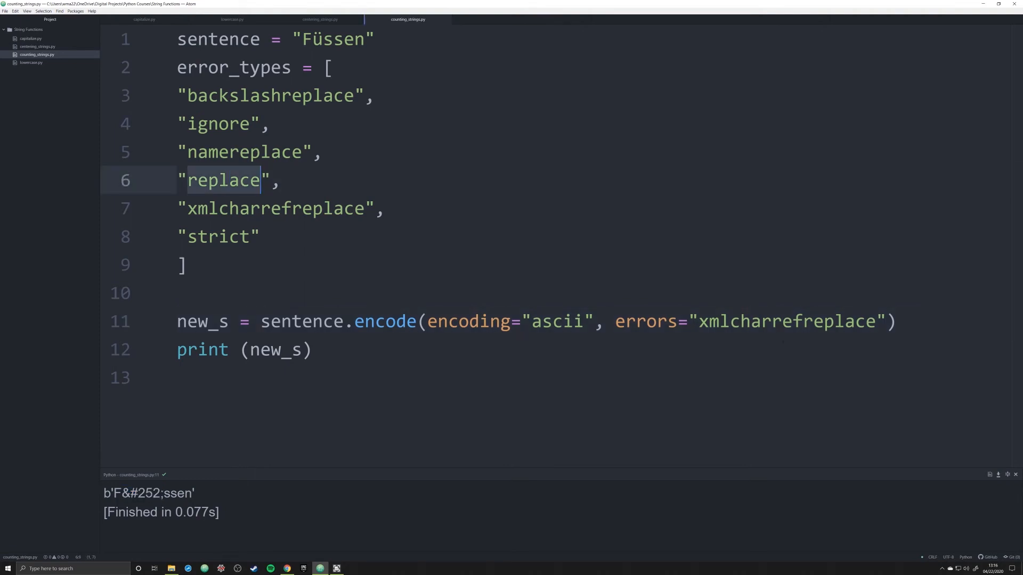
pyautogui.write('replace')
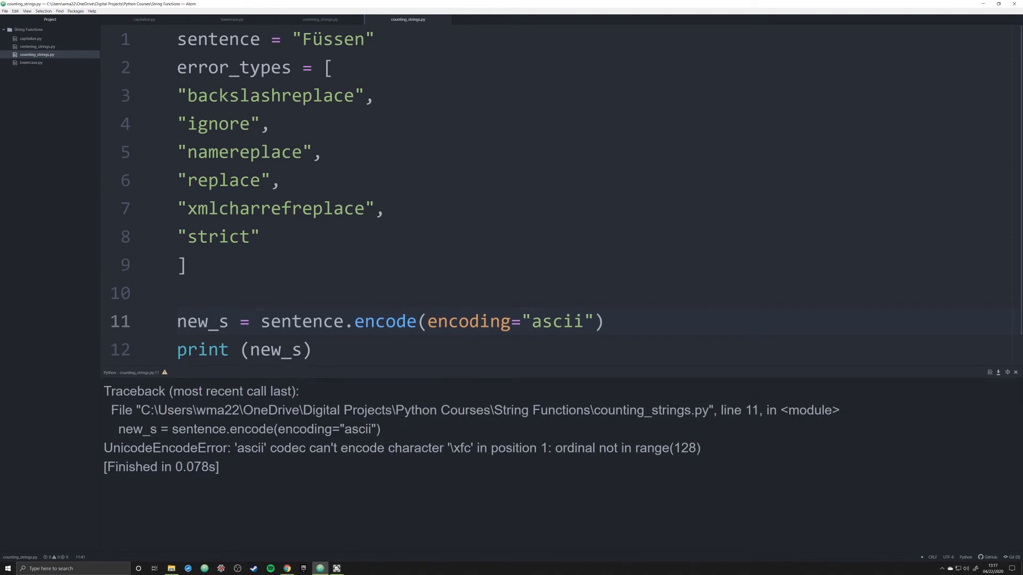
# Add errors="namereplace" to the encode call so the output names LATIN SMALL LETTER U WITH DIAERESIS.
pyautogui.doubleClick(245, 151)
pyautogui.write(', ')
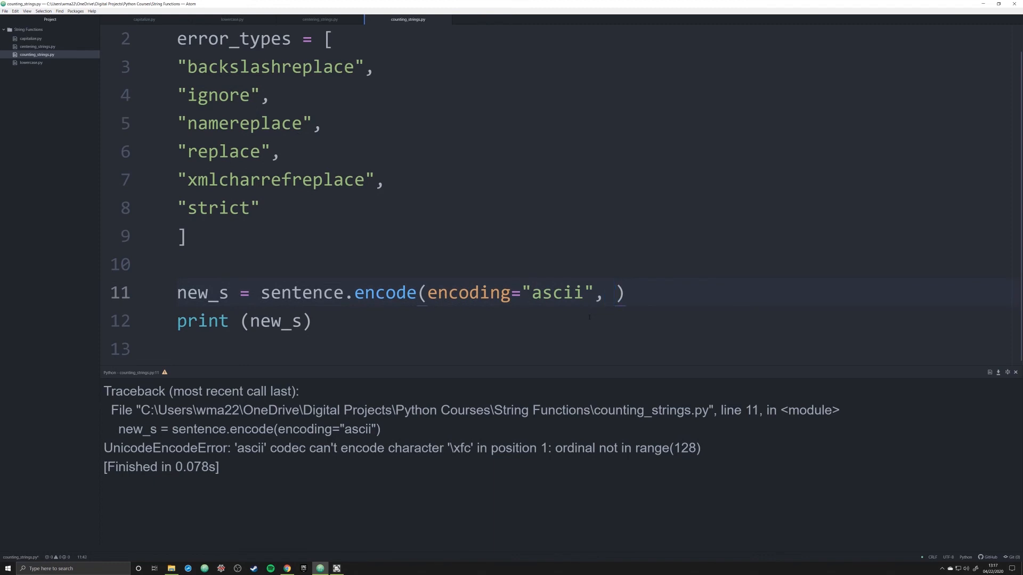
pyautogui.write('error')
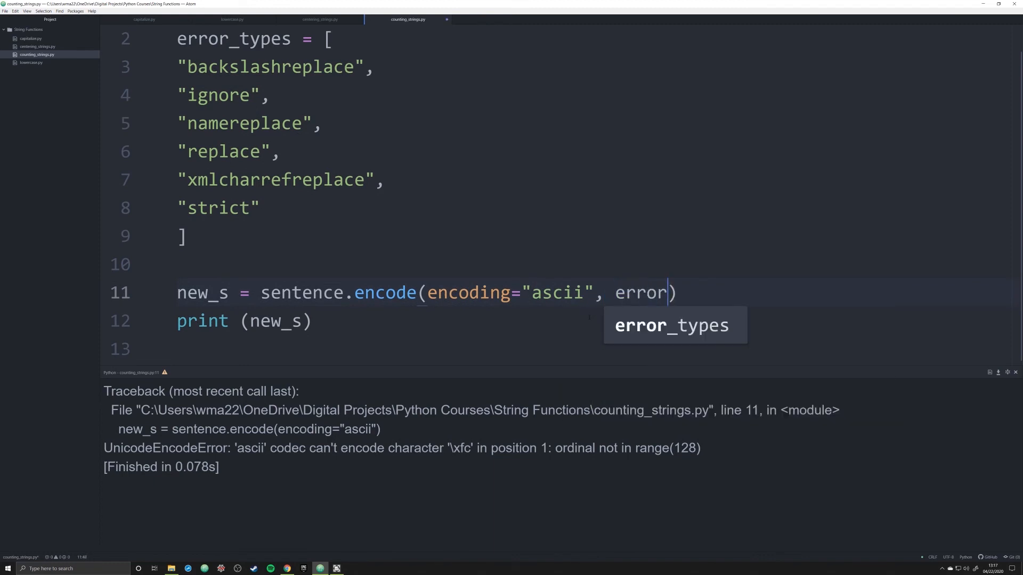
pyautogui.write('s=namereplace)')
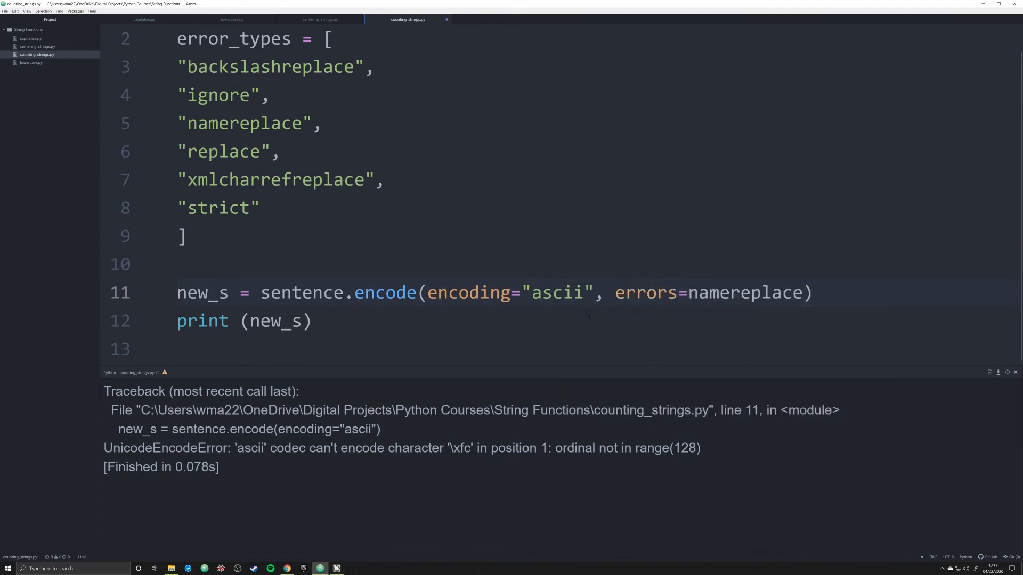
pyautogui.write('"namereplace"')
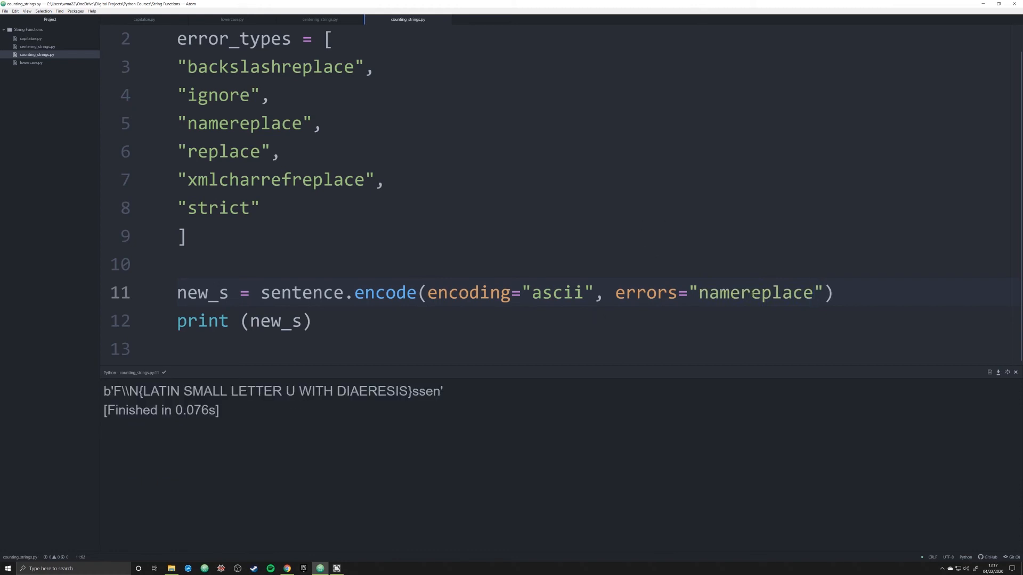
pyautogui.doubleClick(754, 292)
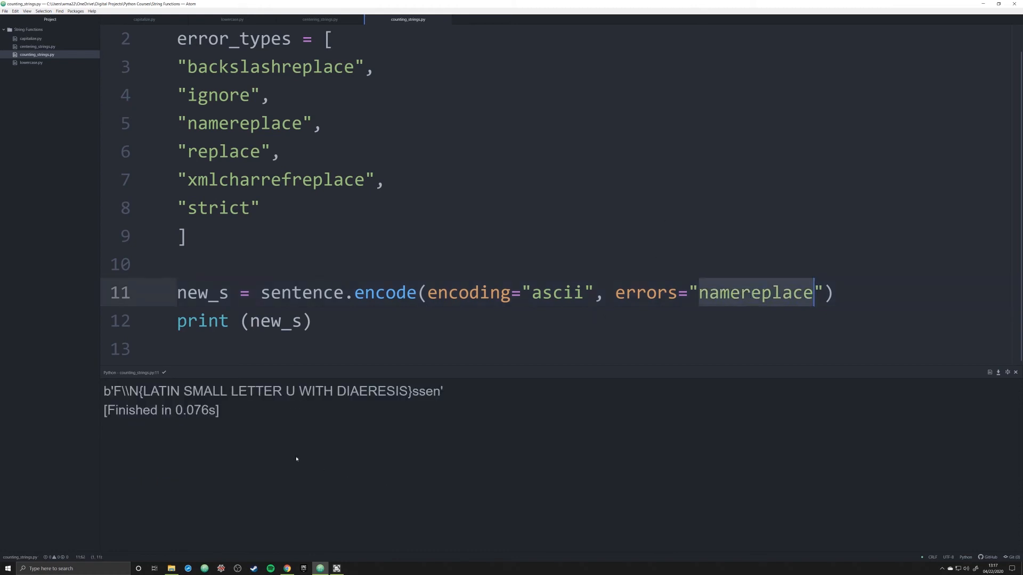
pyautogui.moveTo(123, 391); pyautogui.dragTo(336, 392)
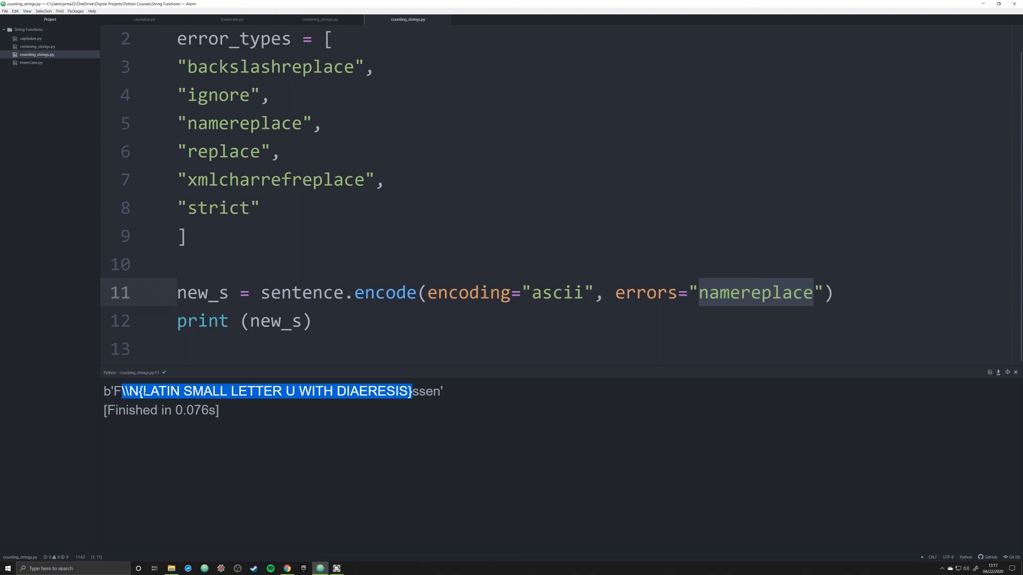
pyautogui.doubleClick(161, 391)
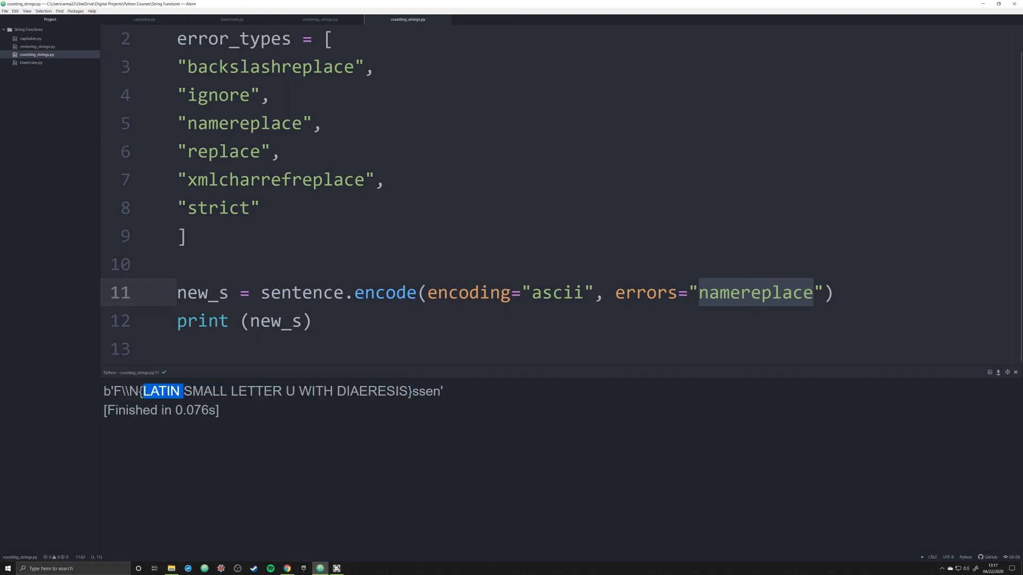